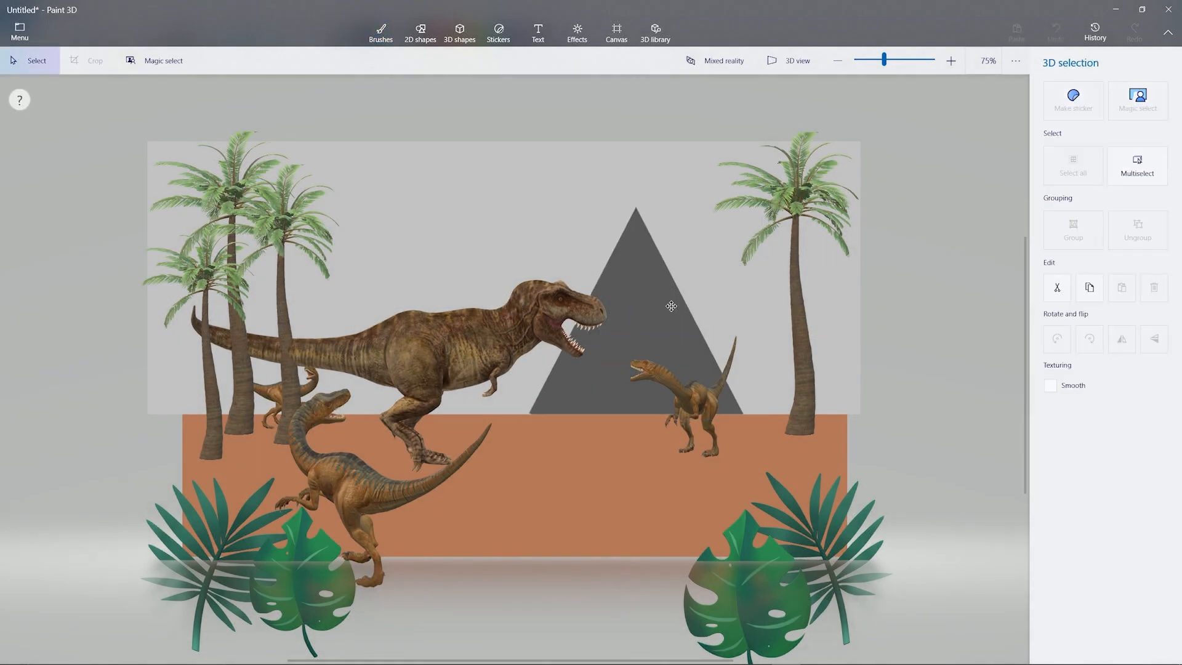
- Switch to Brushes and choose the Watercolor brush for the dinosaur scene
{"action": "left_click", "coordinate": [420, 32]}
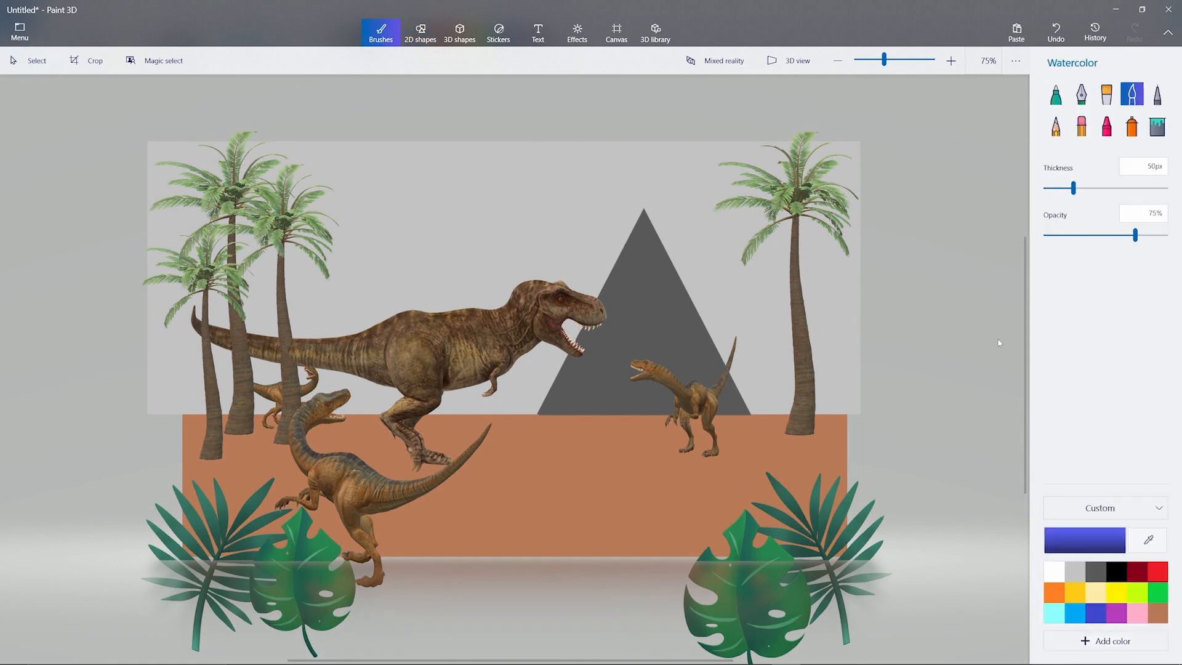
{"action": "left_click", "coordinate": [1052, 592]}
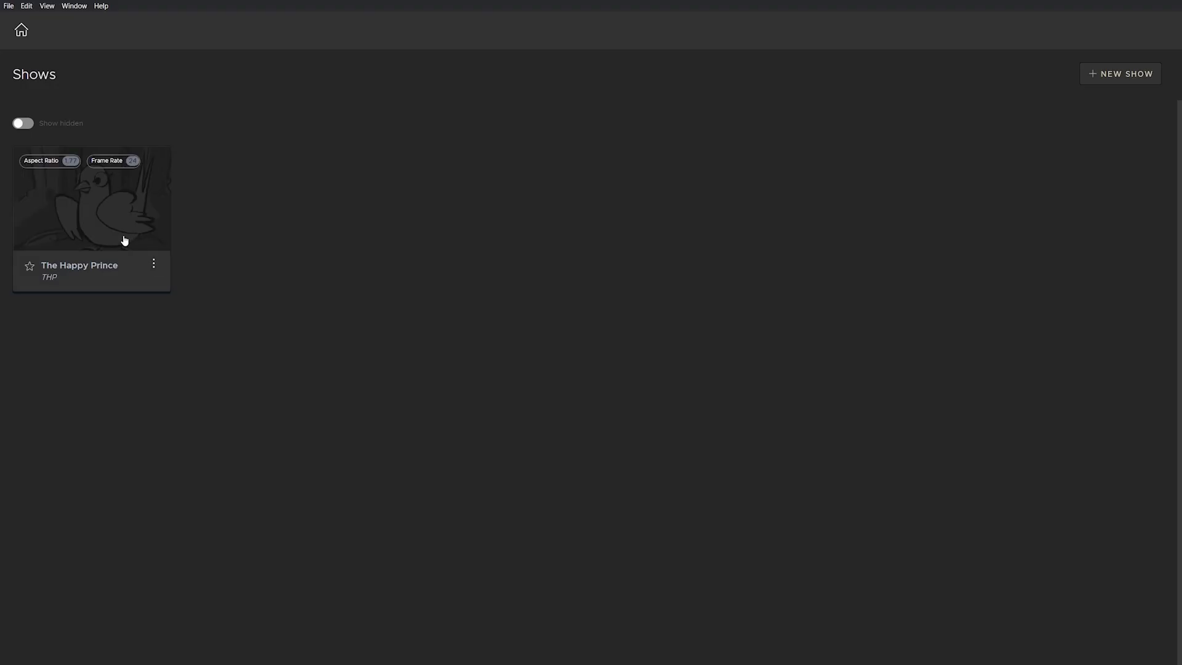
- Open The Happy Prince, sequence 002, and start a Clean Version revision
{"action": "left_click", "coordinate": [90, 199]}
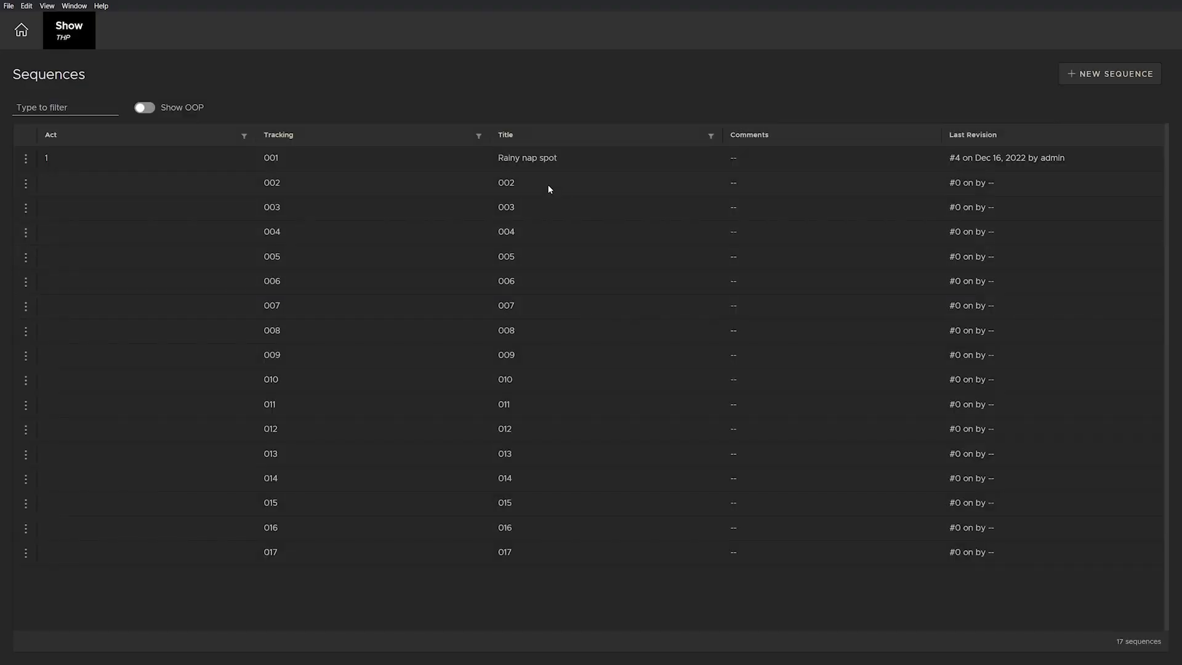
{"action": "left_click", "coordinate": [506, 183]}
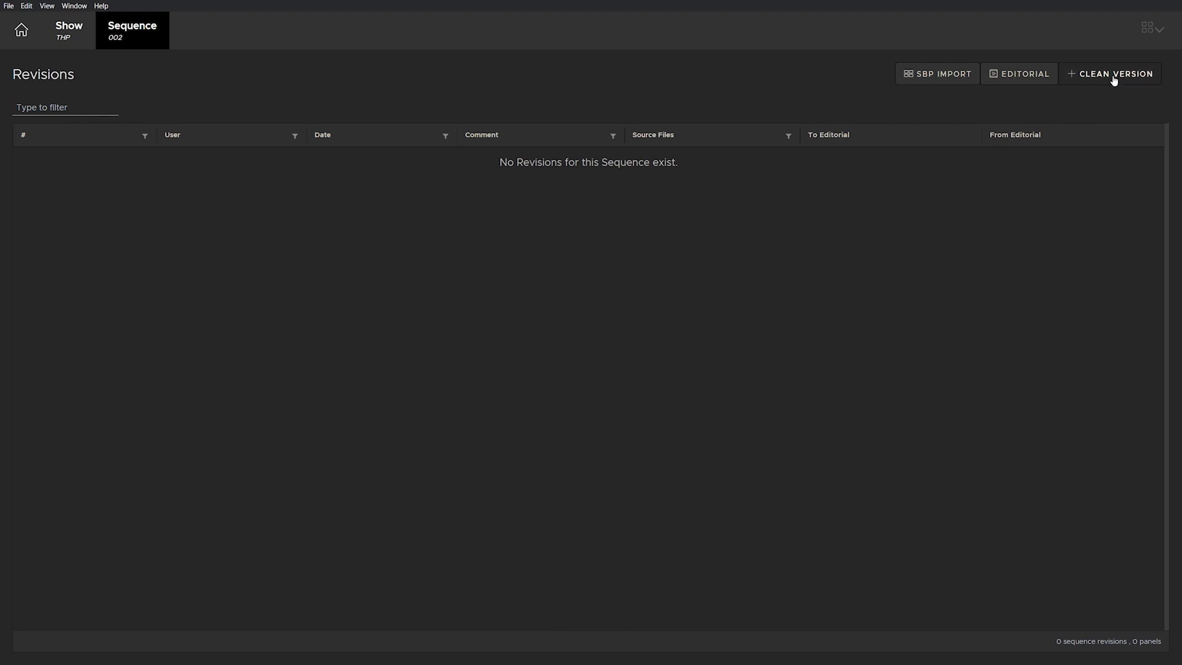
{"action": "left_click", "coordinate": [1115, 74]}
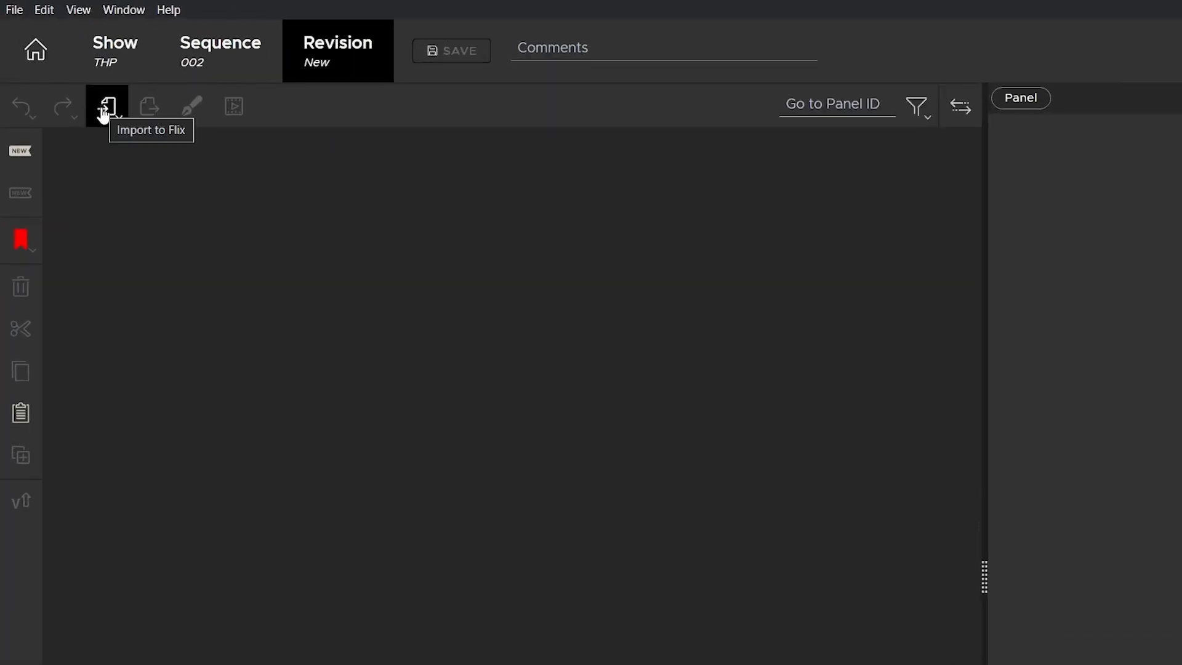
- Import the four v001 PNGs from the panels folder as panels 1 to 4
{"action": "left_click", "coordinate": [107, 106]}
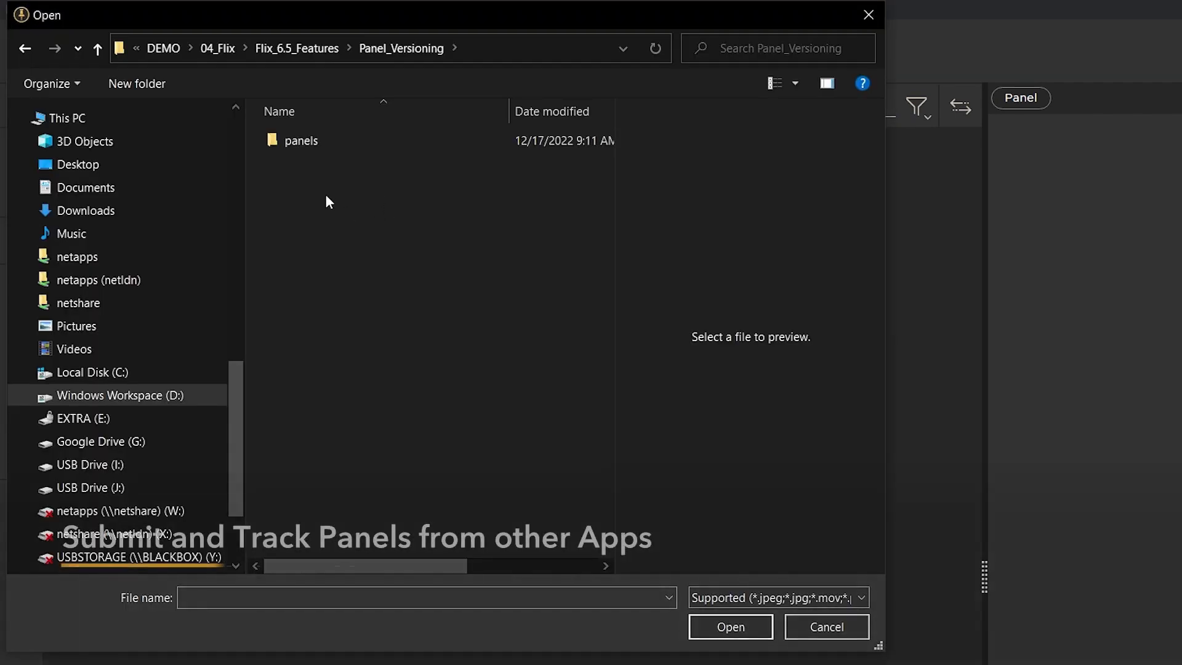
{"action": "double_click", "coordinate": [300, 140]}
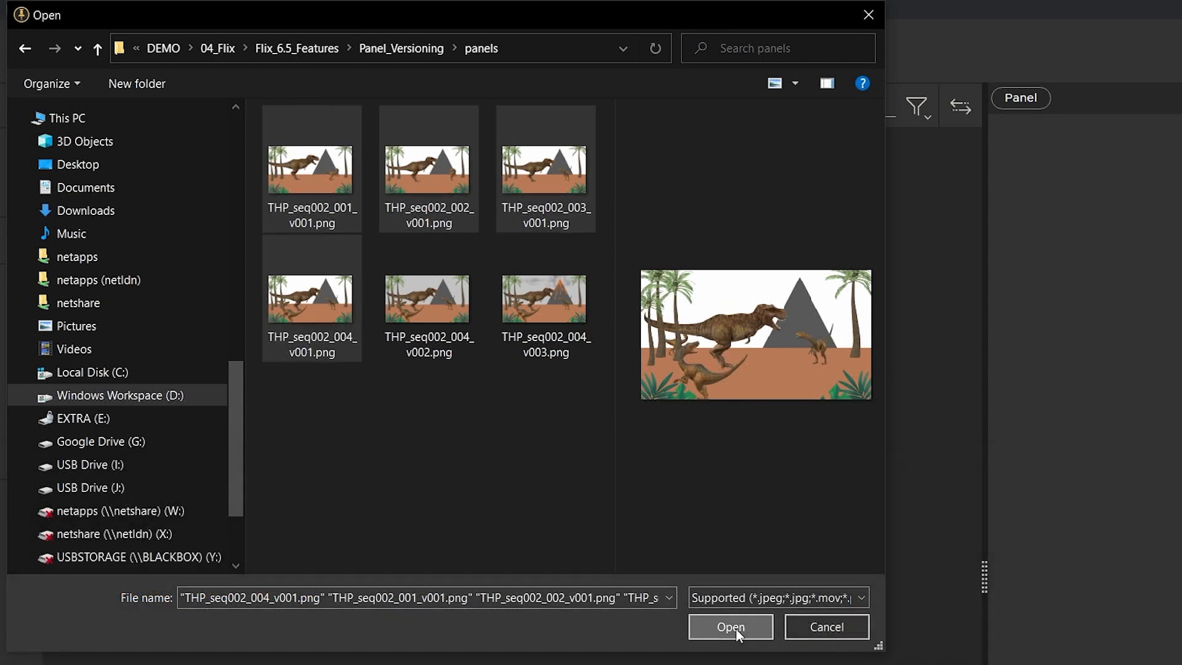
{"action": "left_click", "coordinate": [727, 626]}
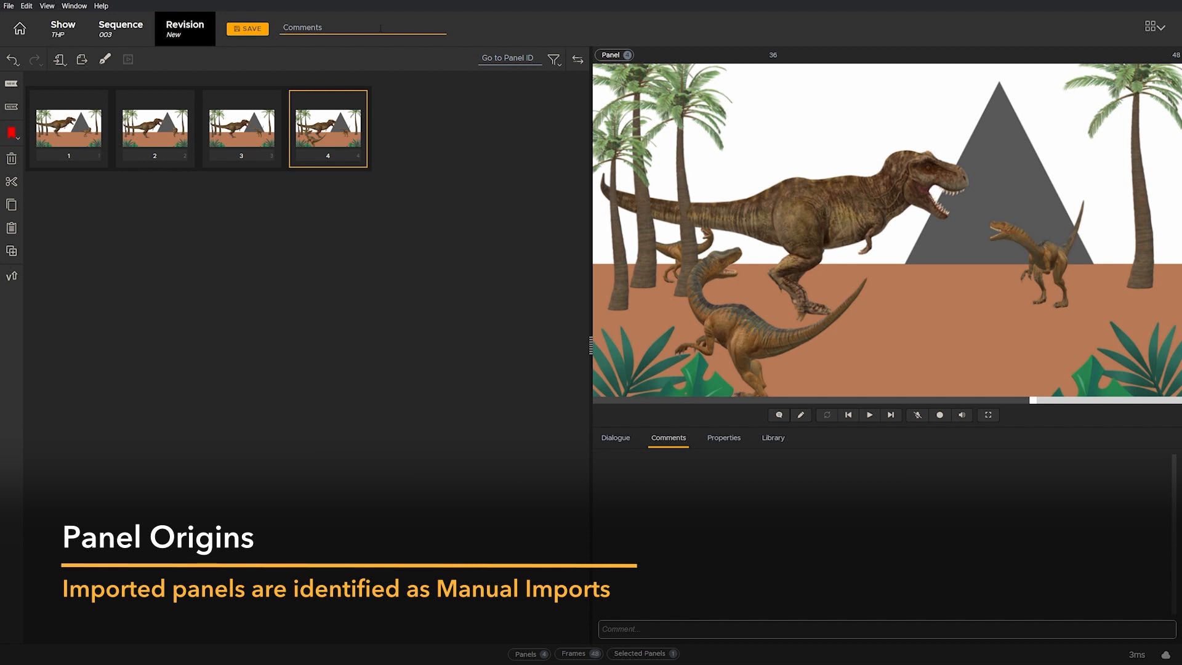
- Review the panel properties, select panels 1 and 4, and save them as revision 1
{"action": "scroll", "scroll_direction": "down", "scroll_amount": 3}
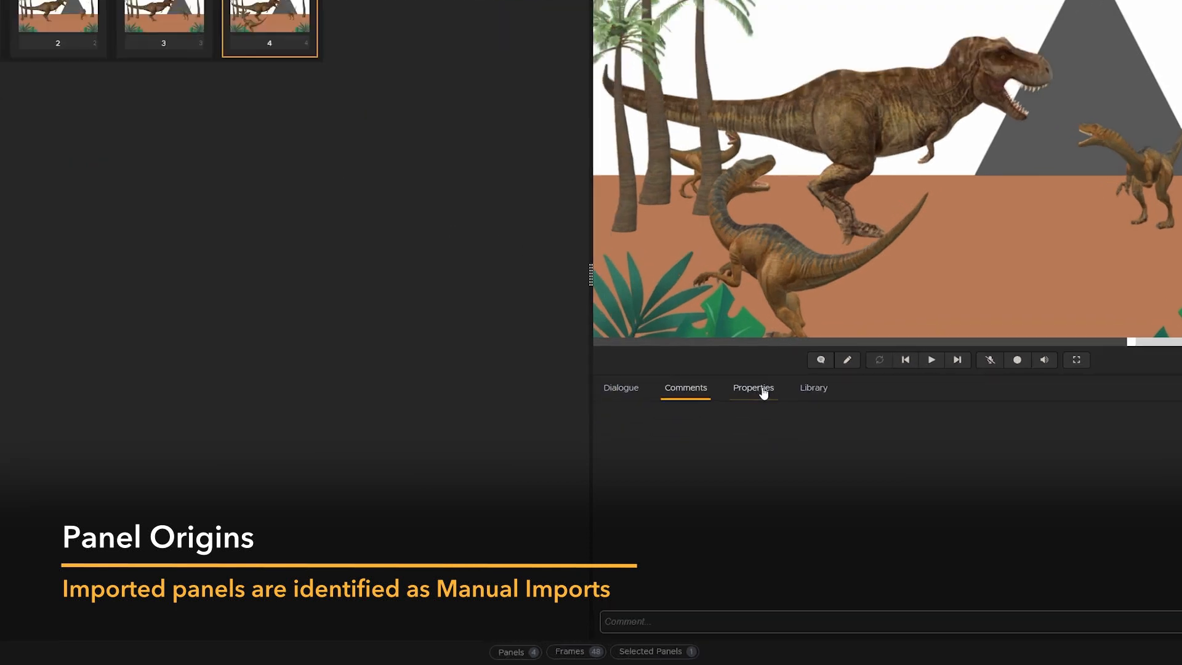
{"action": "left_click", "coordinate": [752, 388]}
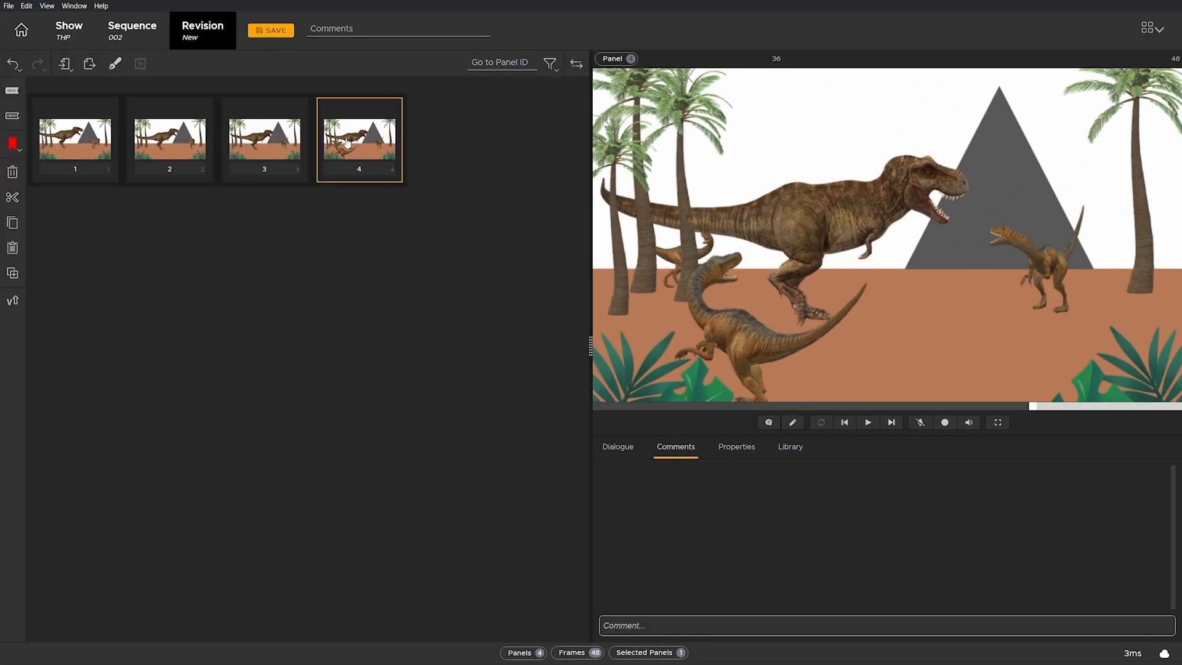
{"action": "left_click", "coordinate": [75, 140]}
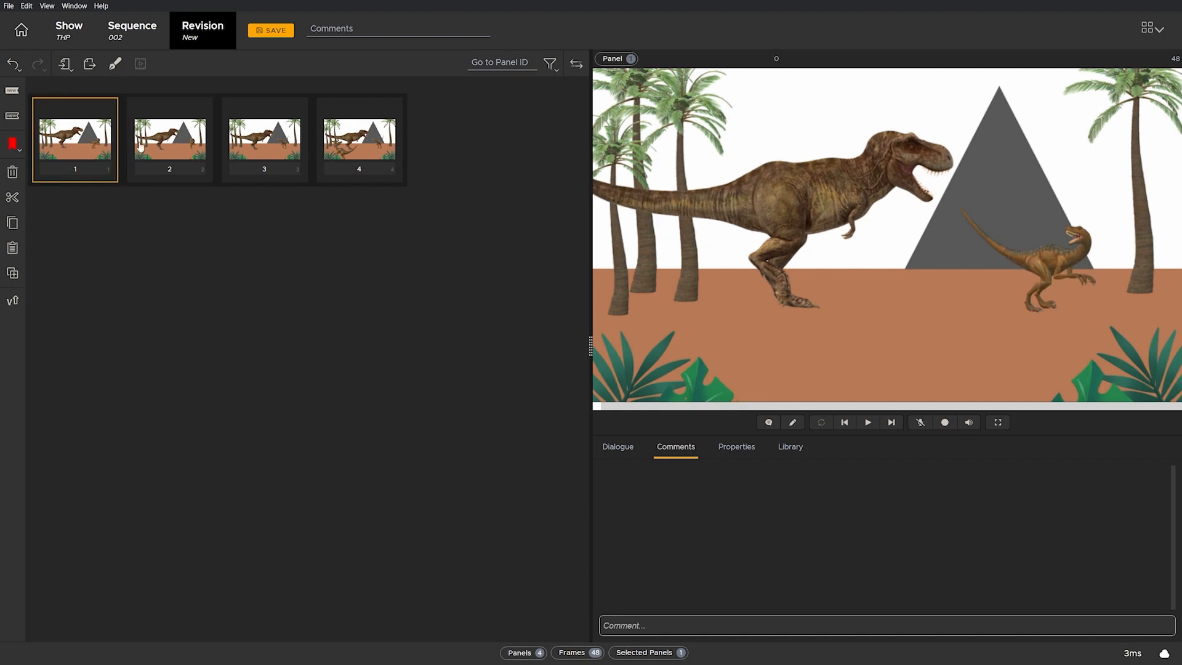
{"action": "left_click", "coordinate": [358, 138]}
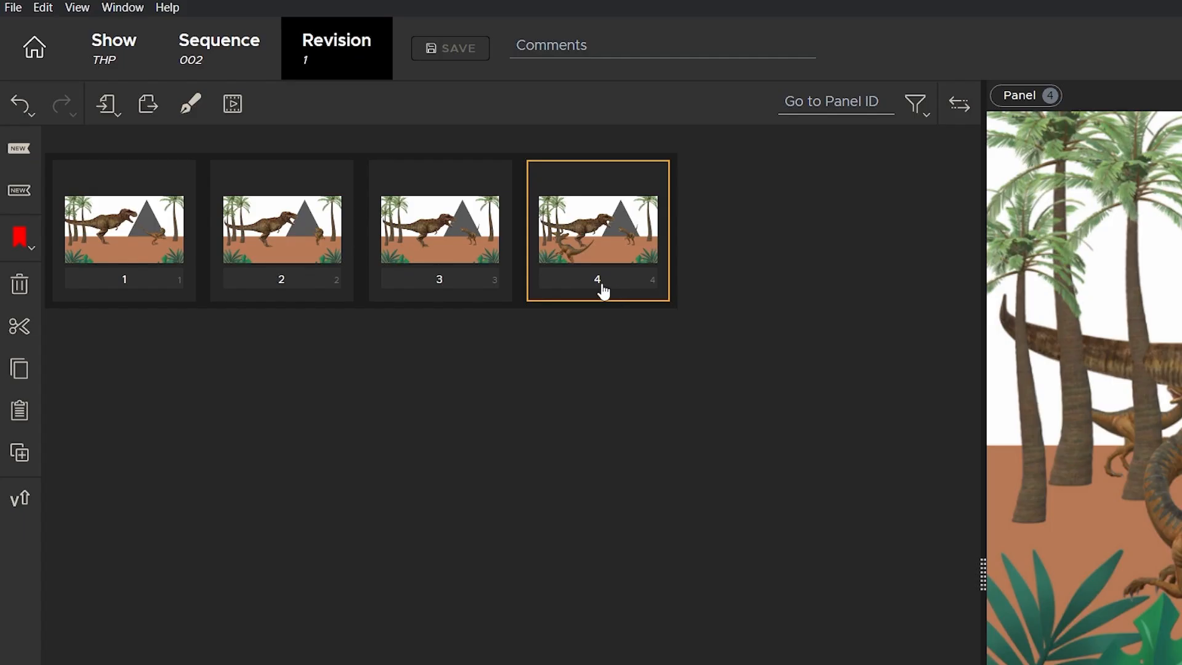
{"action": "mouse_move", "coordinate": [146, 174]}
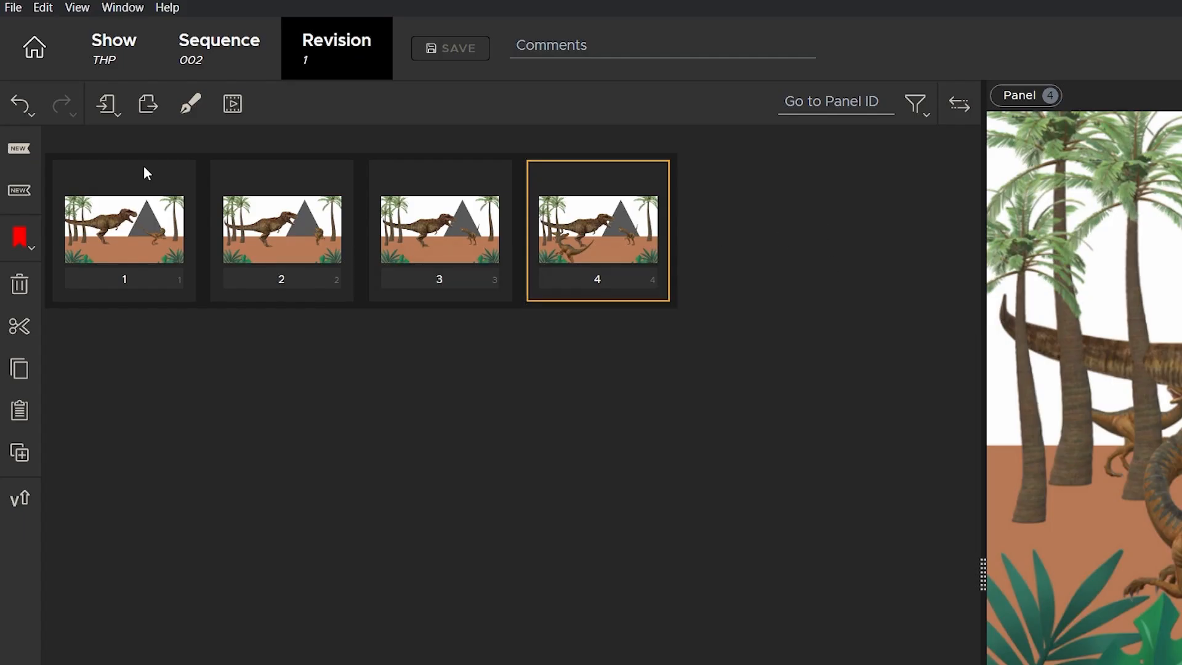
{"action": "left_click", "coordinate": [106, 104]}
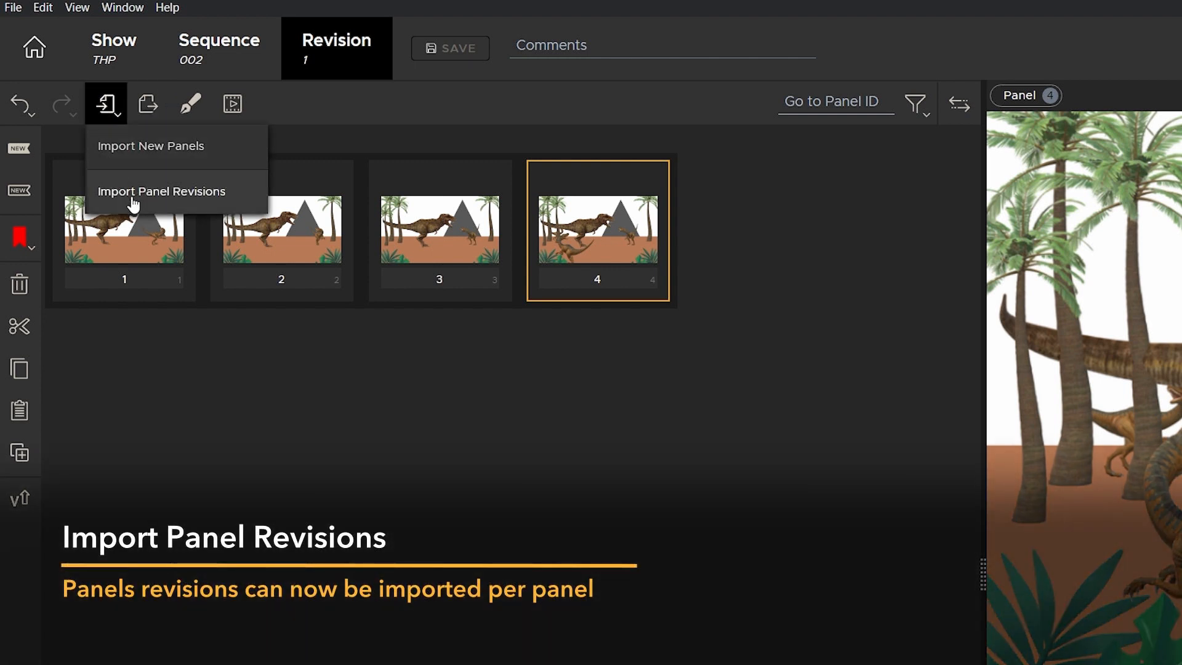
- Import THP_seq002_004_v002.png via Import Panel Revisions, making panel 4 version 4-2
{"action": "left_click", "coordinate": [162, 190]}
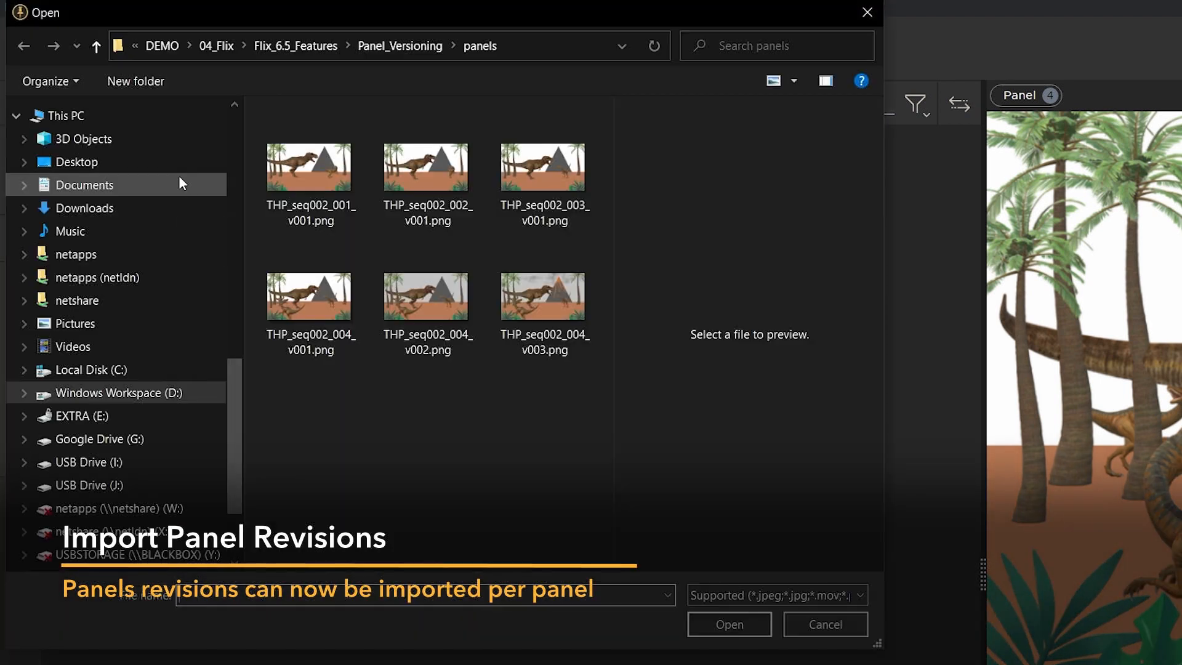
{"action": "left_click", "coordinate": [427, 297]}
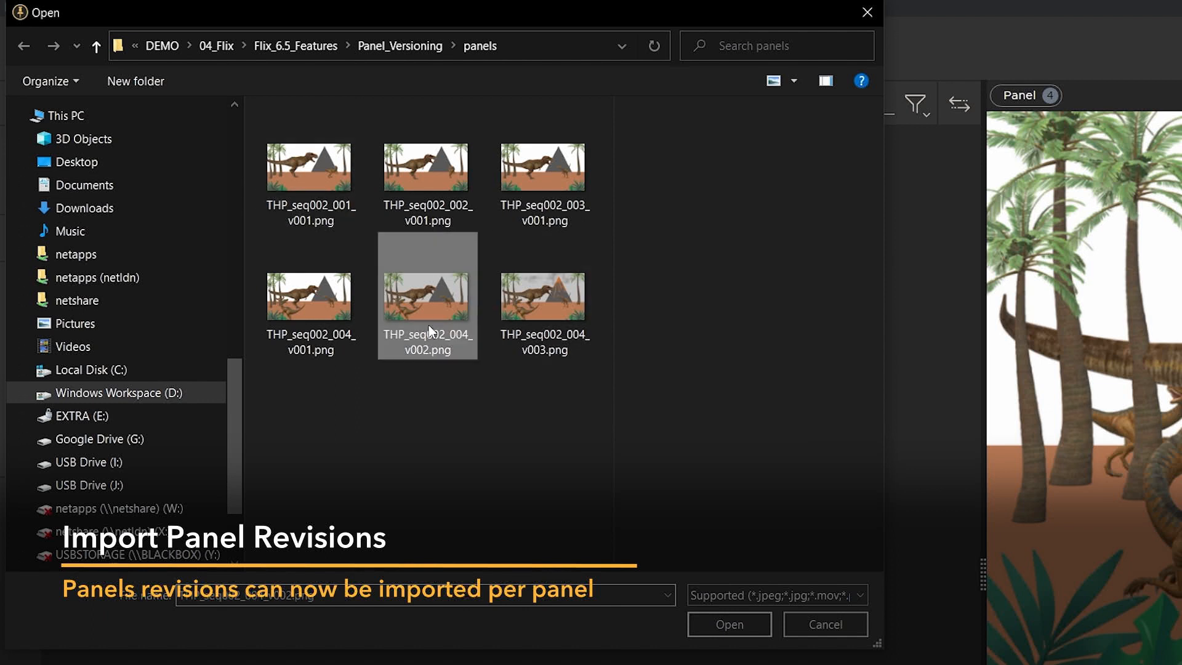
{"action": "left_click", "coordinate": [726, 623]}
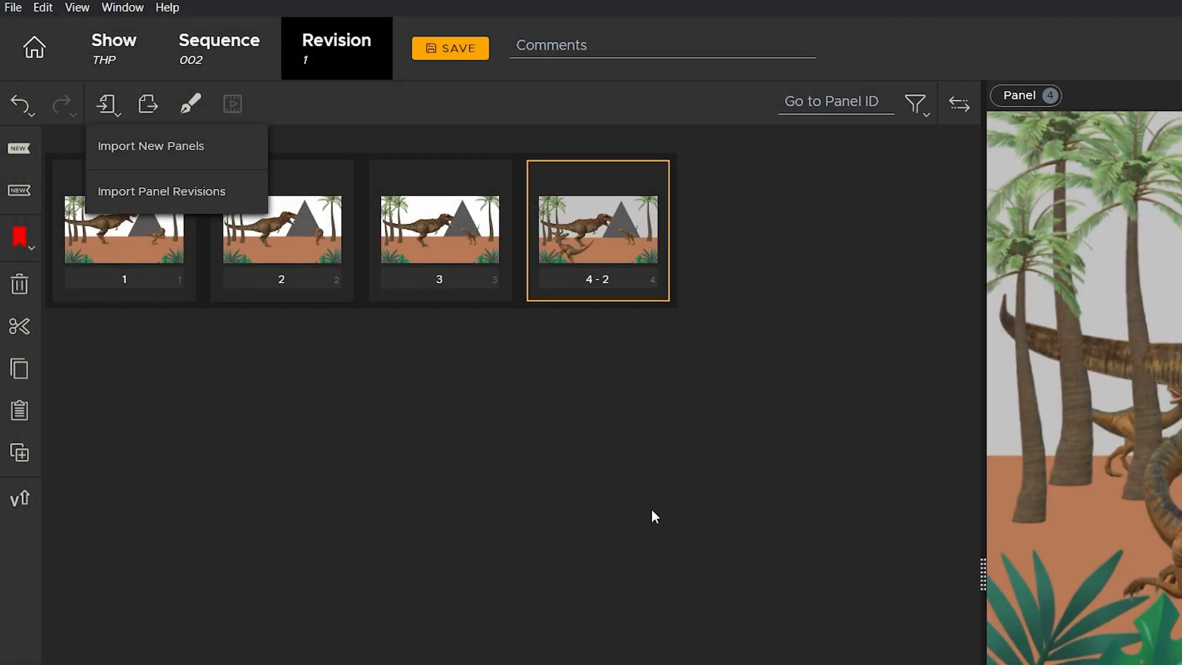
{"action": "left_click", "coordinate": [597, 230]}
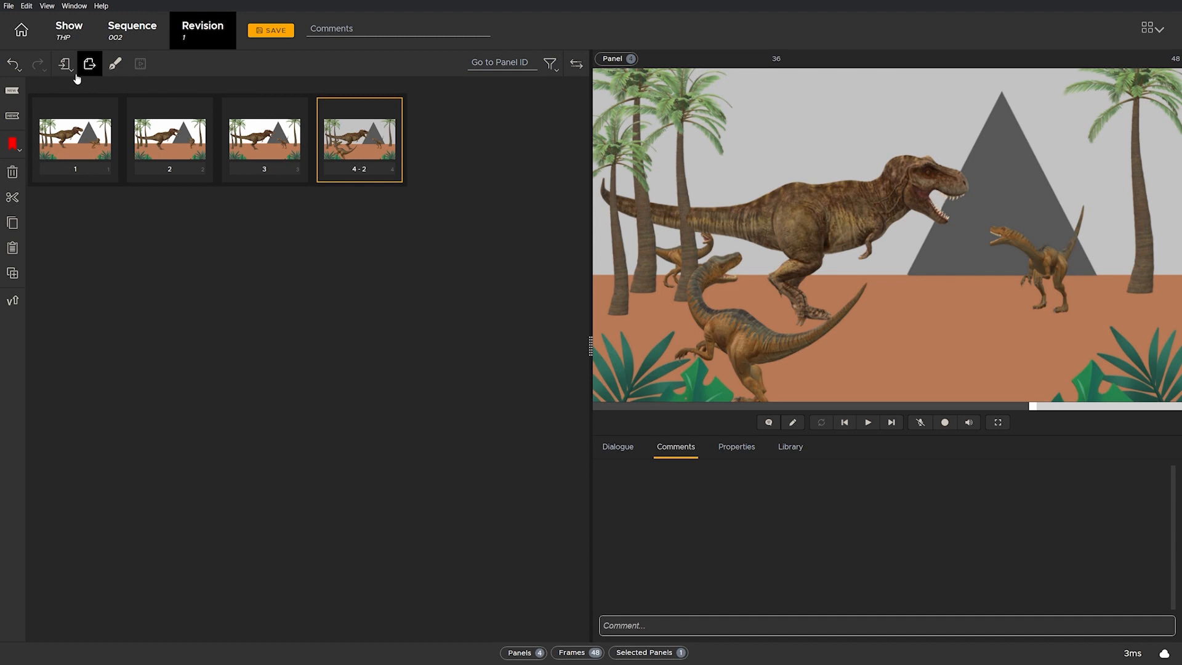
- Import the panel 4 v003 image and switch panel 4 to revision 4-3
{"action": "left_click", "coordinate": [66, 63]}
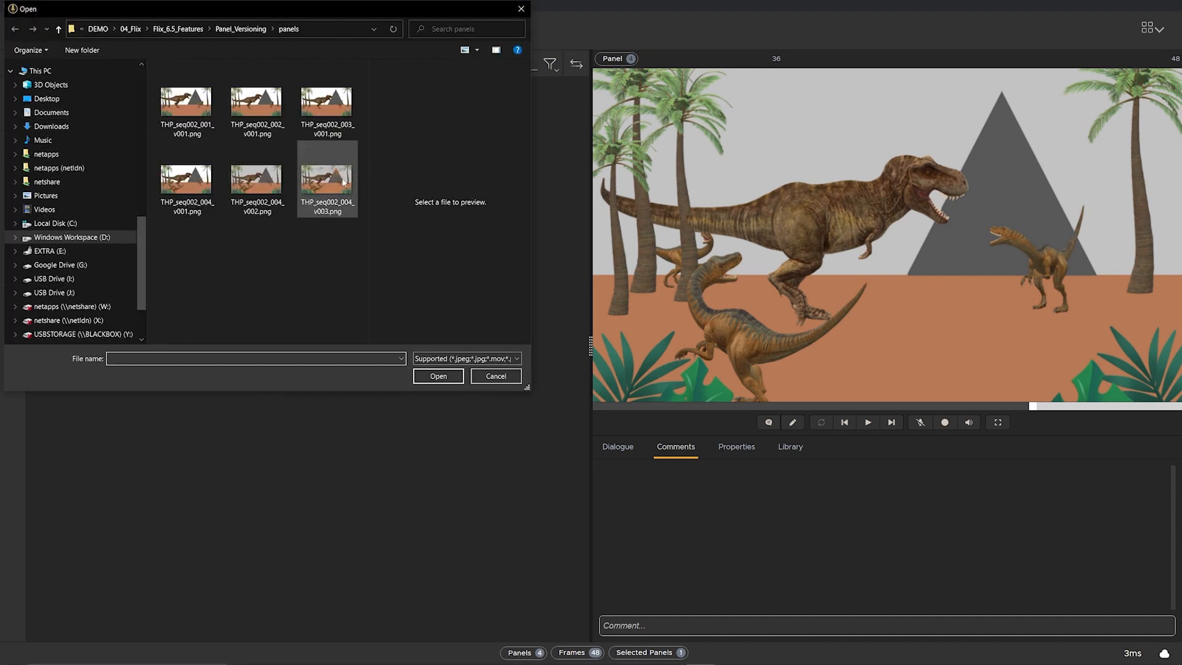
{"action": "left_click", "coordinate": [437, 376]}
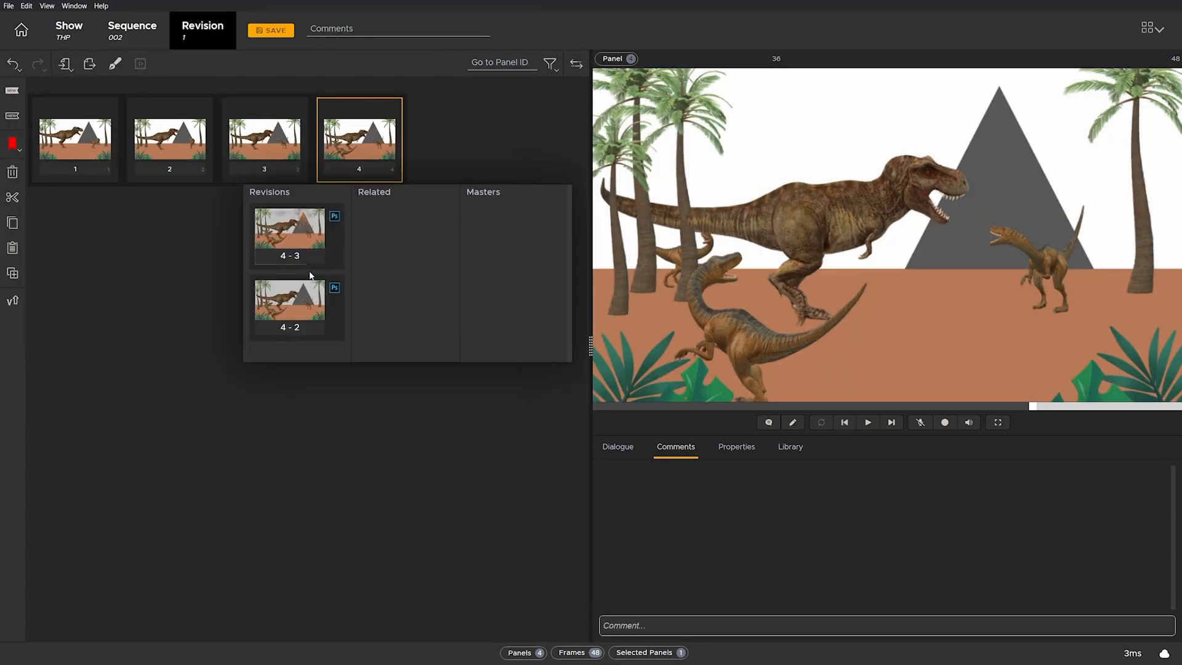
{"action": "left_click", "coordinate": [288, 234]}
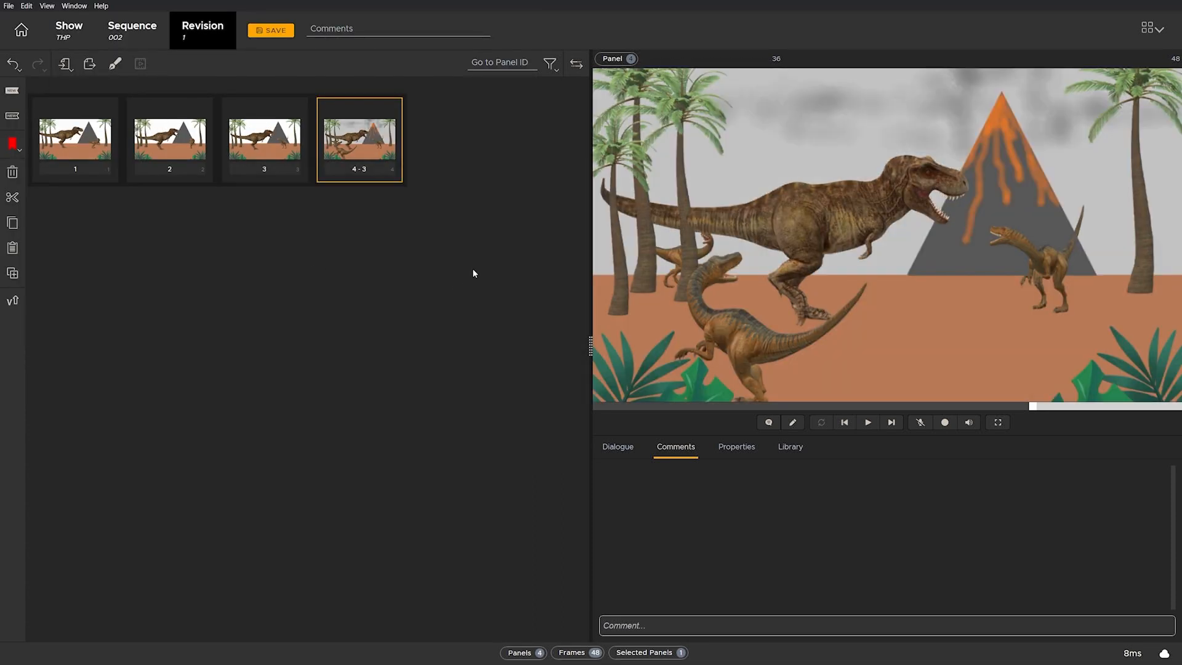
- Enter a revision comment about the new versions of Panel 4
{"action": "left_click", "coordinate": [398, 28]}
{"action": "type", "text": "Added new"}
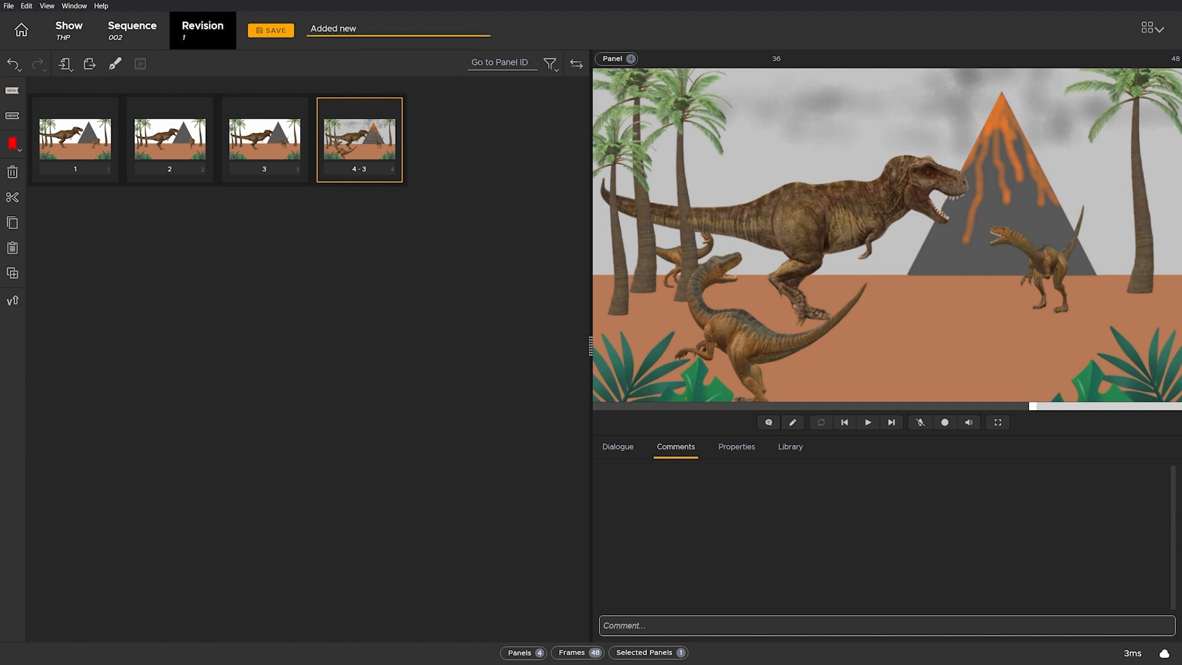
{"action": "type", "text": "versions of"}
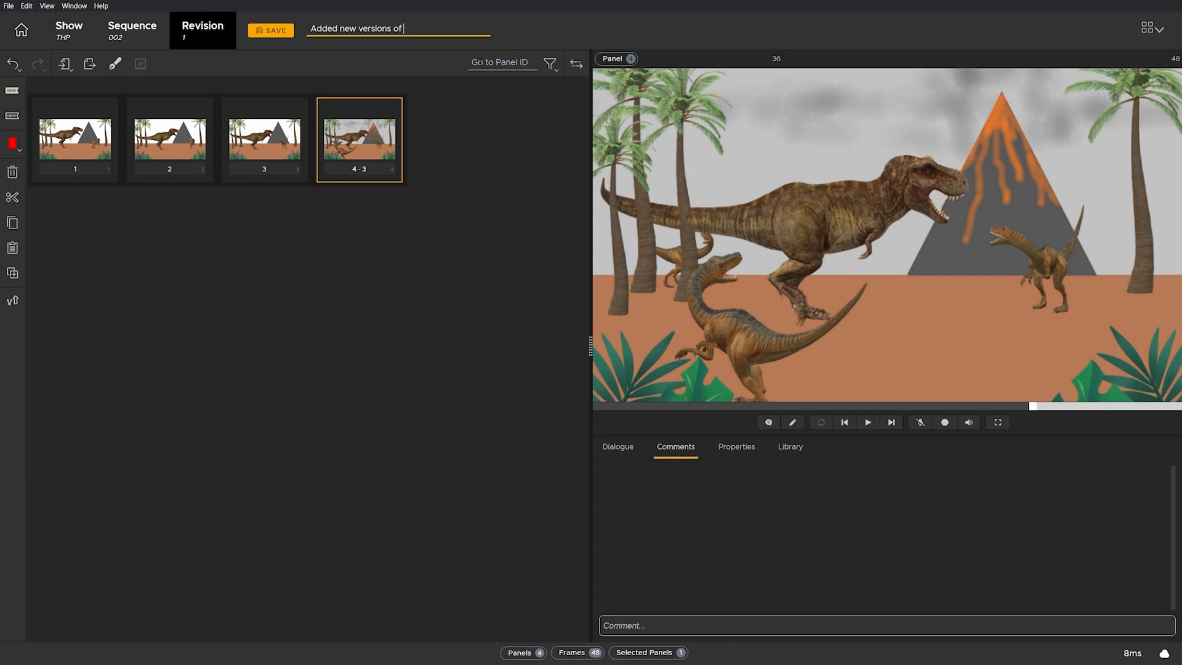
{"action": "type", "text": "Panel"}
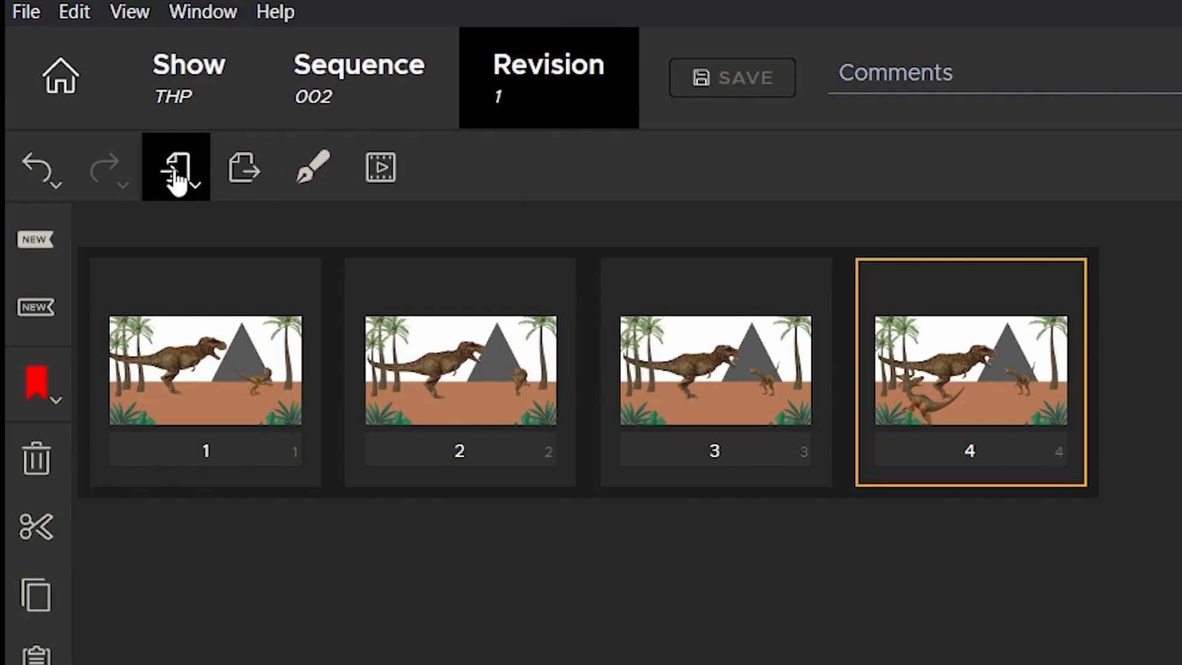
{"action": "left_click", "coordinate": [175, 167]}
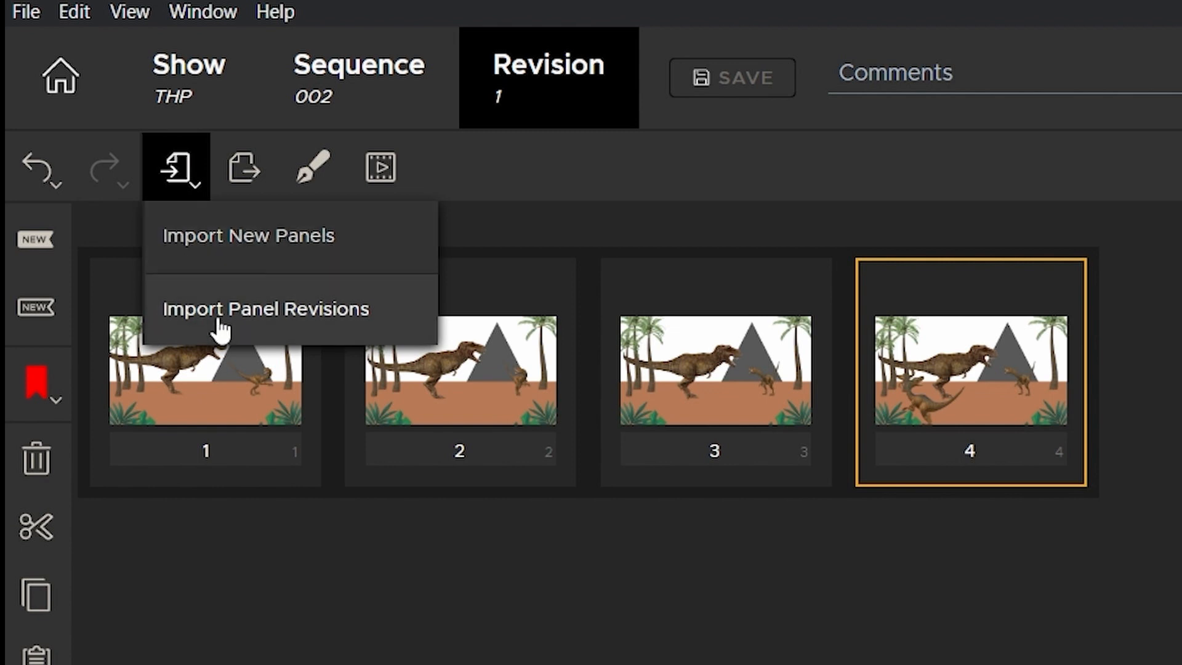
{"action": "mouse_move", "coordinate": [226, 331]}
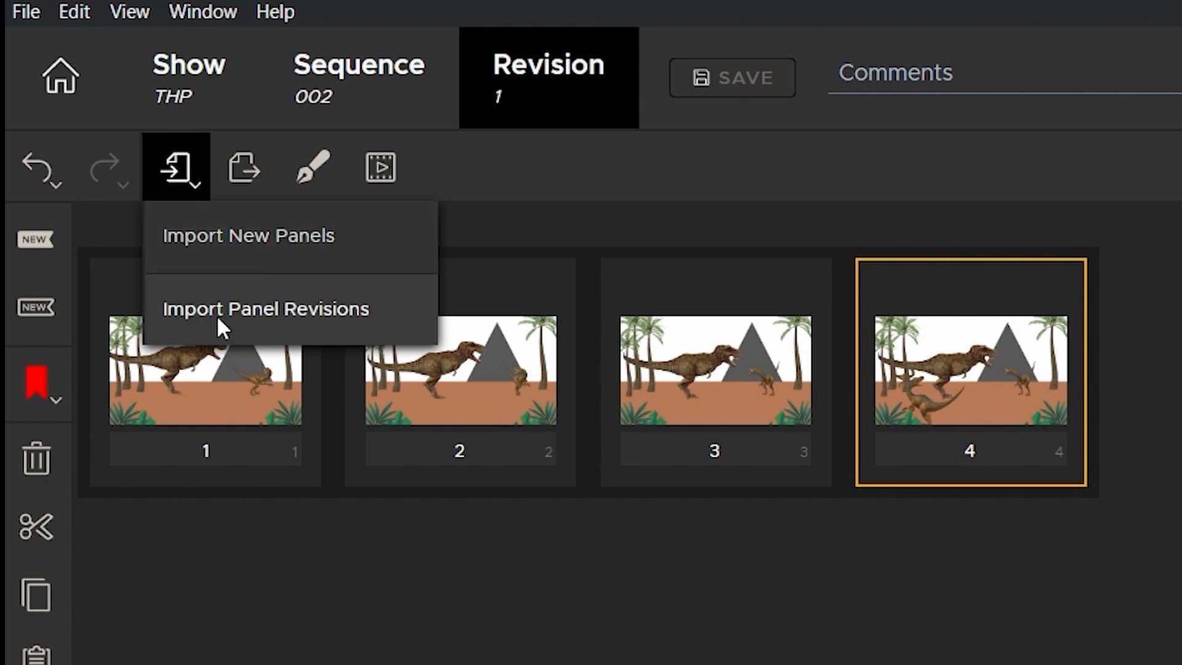